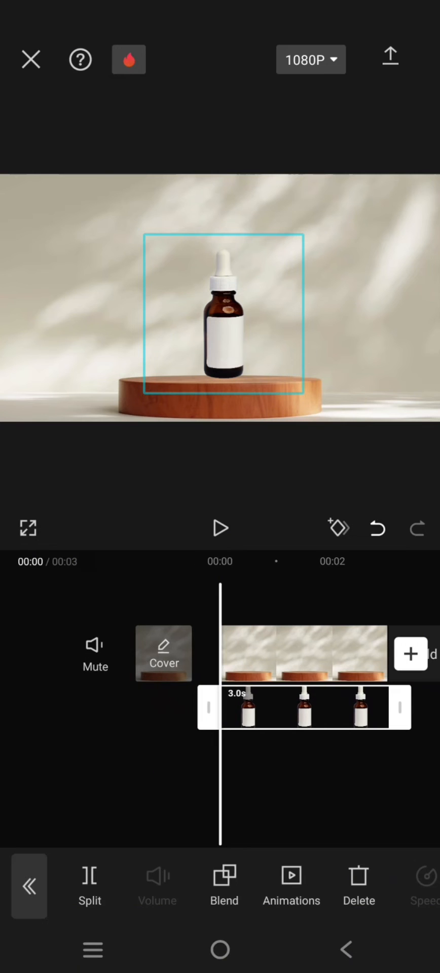
Raise the serum bottle near the top of the frame and move to the clip's end.
drag(225, 313, 225, 248)
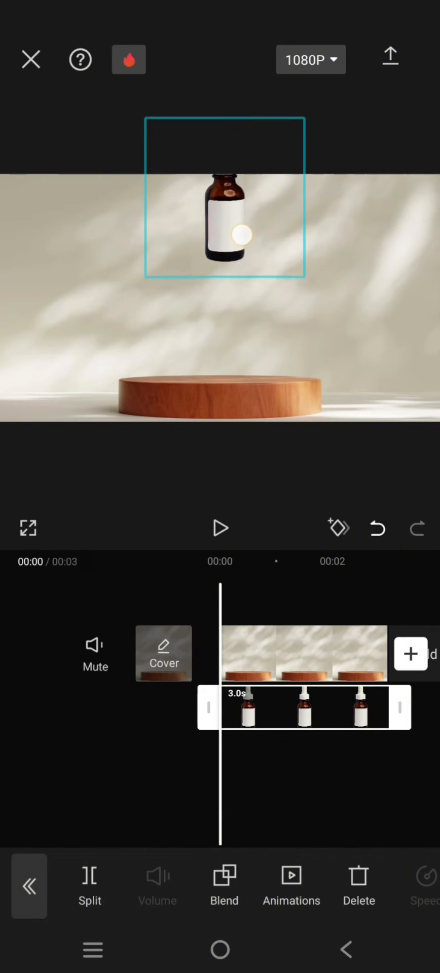
drag(225, 236, 230, 217)
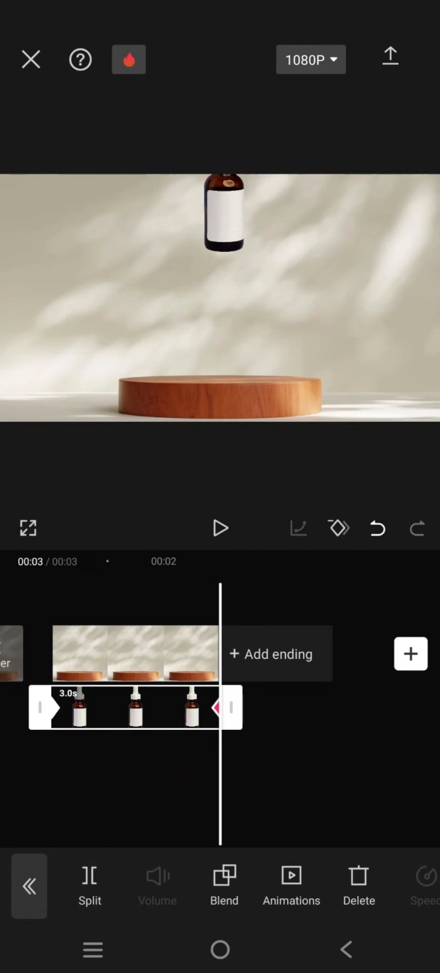
Land the bottle overlay on the wooden podium for the end keyframe, then exit overlay editing.
click(135, 653)
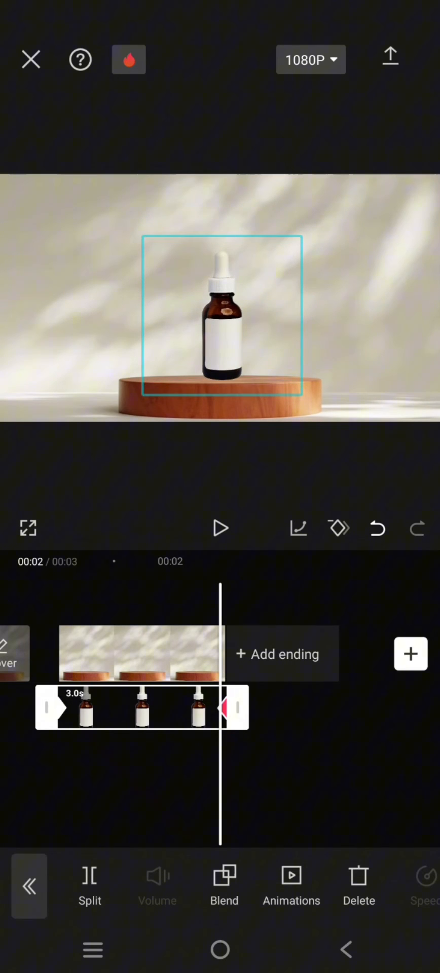
click(220, 528)
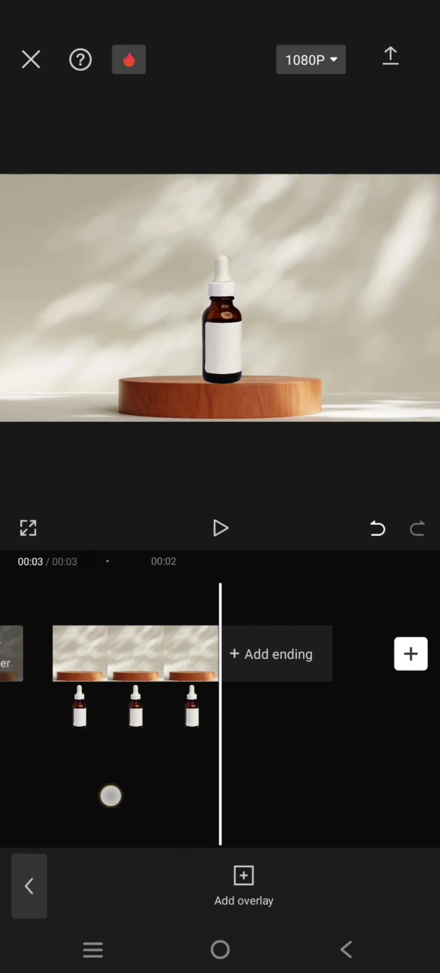
click(136, 707)
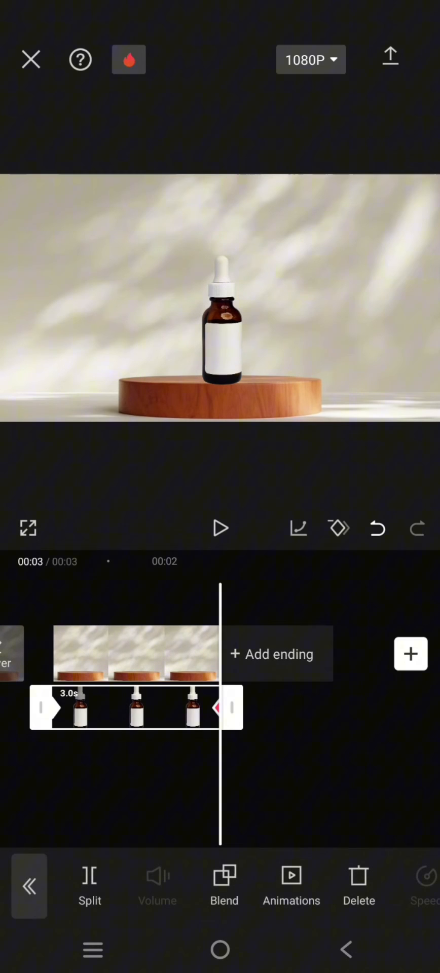
click(221, 323)
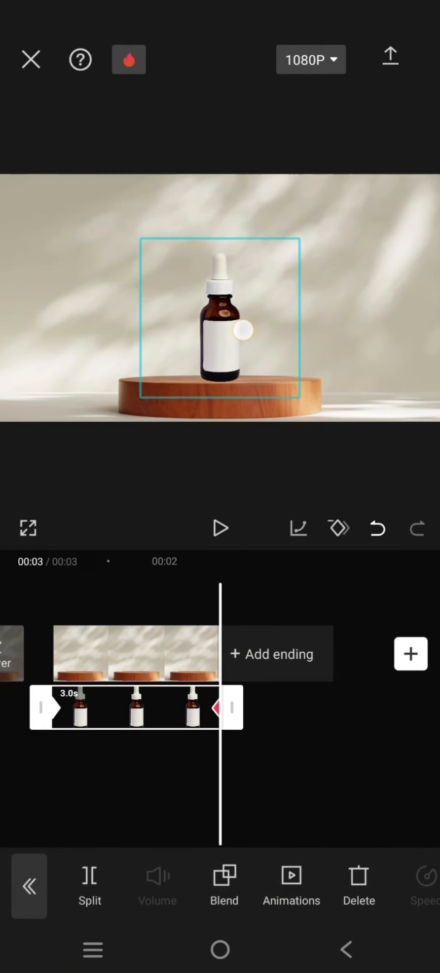
click(221, 528)
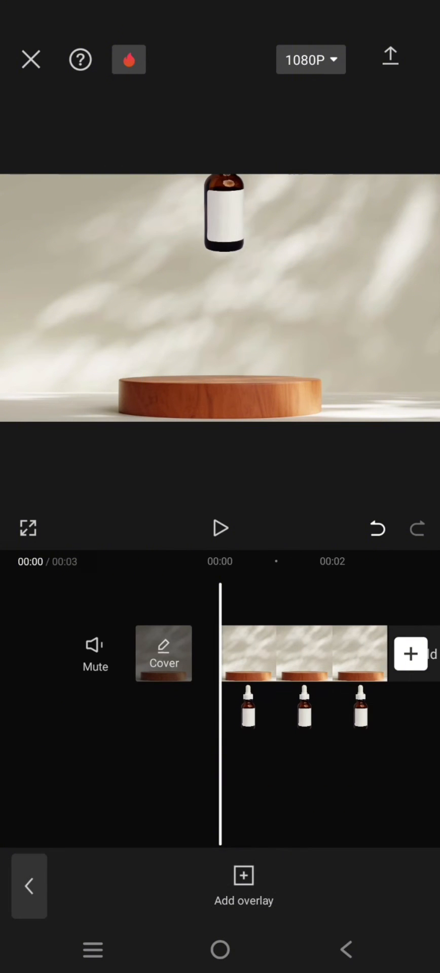
click(304, 667)
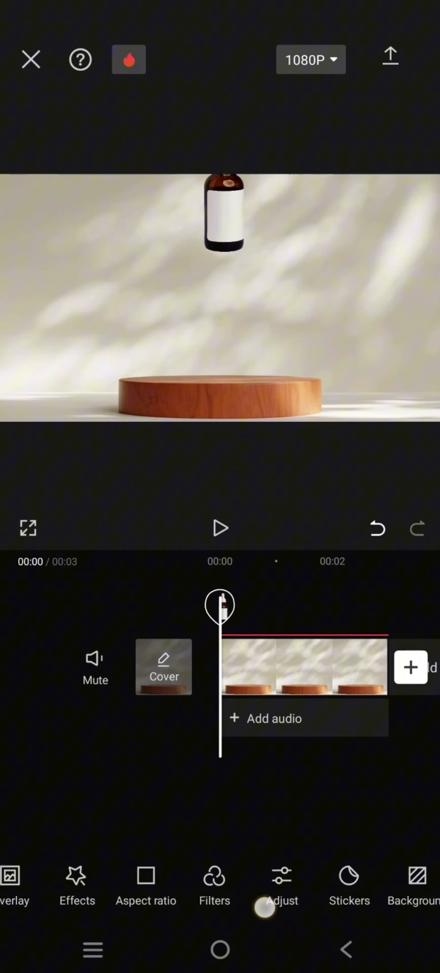
Add the sparkle sticker from the Hot category around the bottle's cap.
click(348, 887)
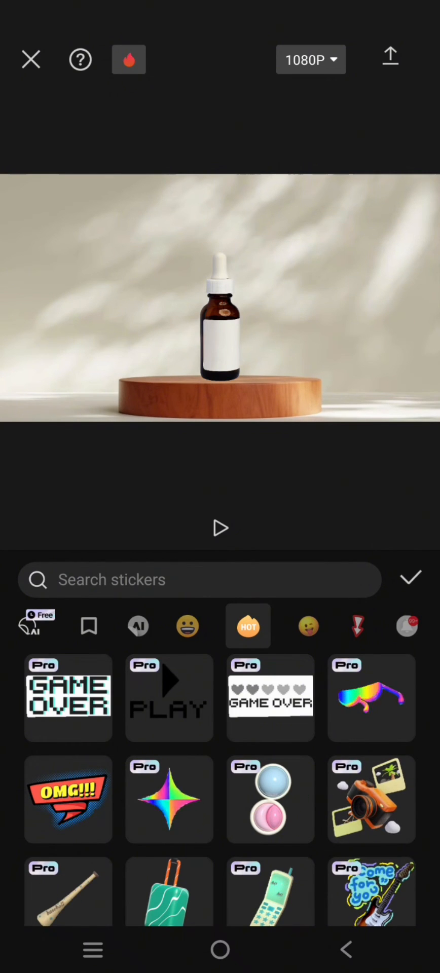
scroll(down, 3)
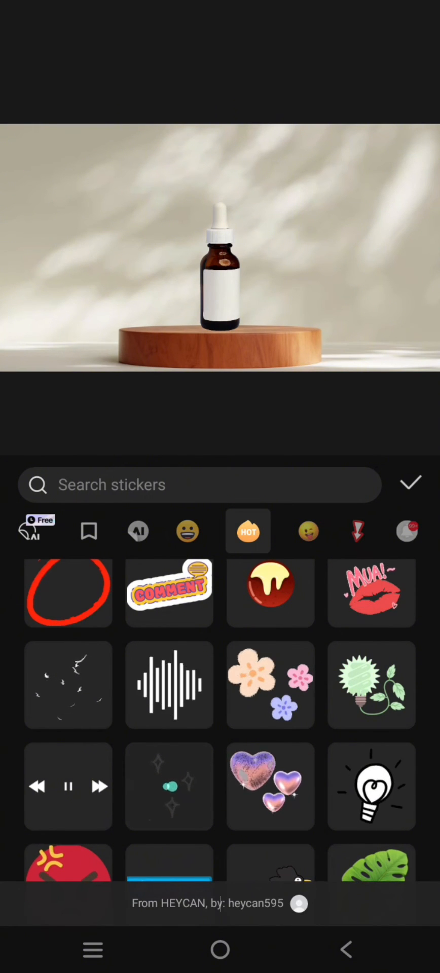
click(169, 785)
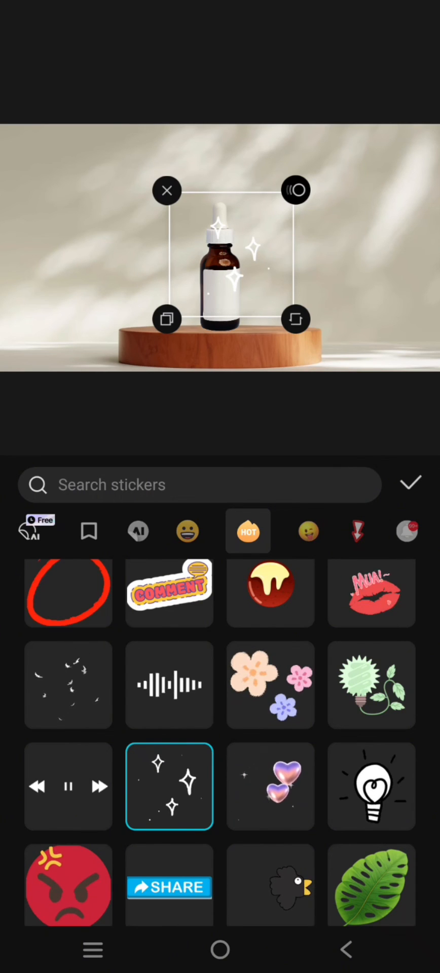
click(410, 484)
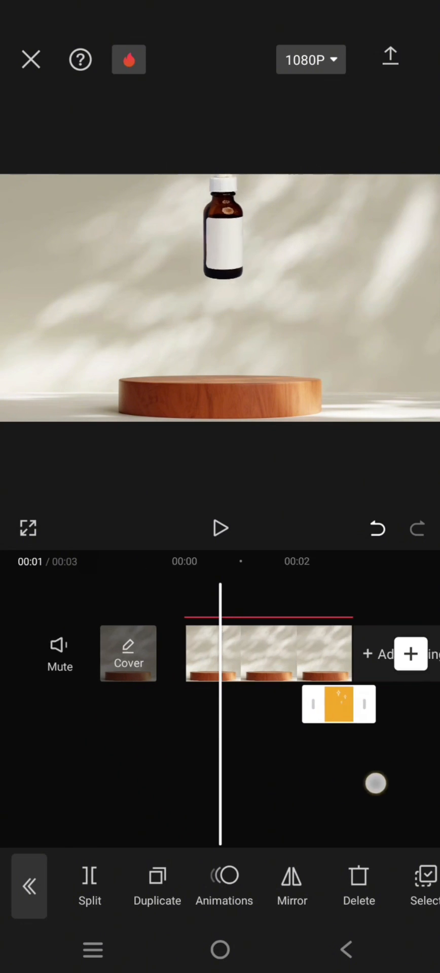
click(220, 528)
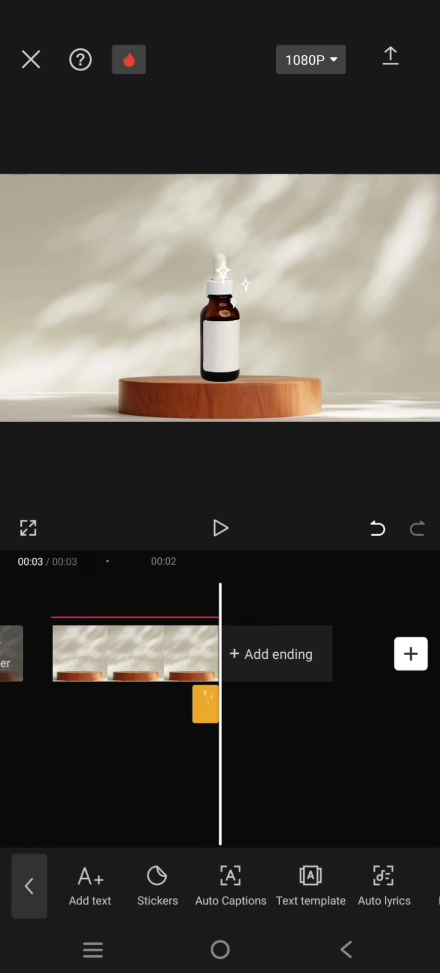
click(220, 528)
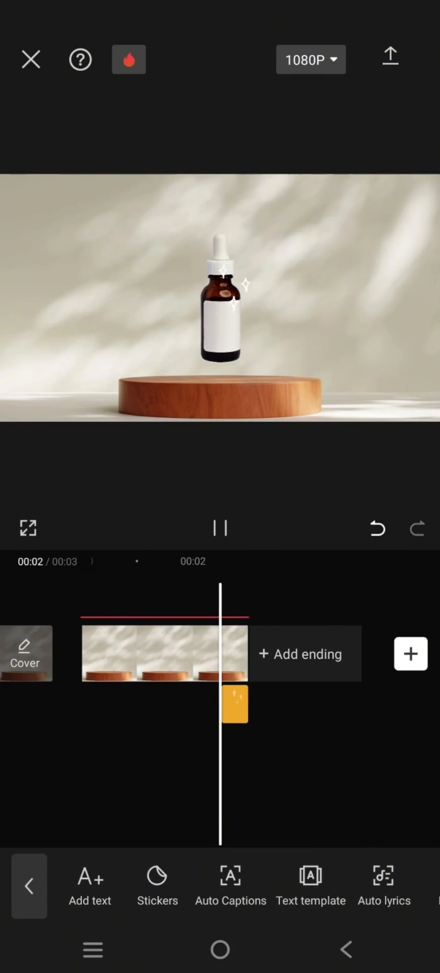
click(219, 528)
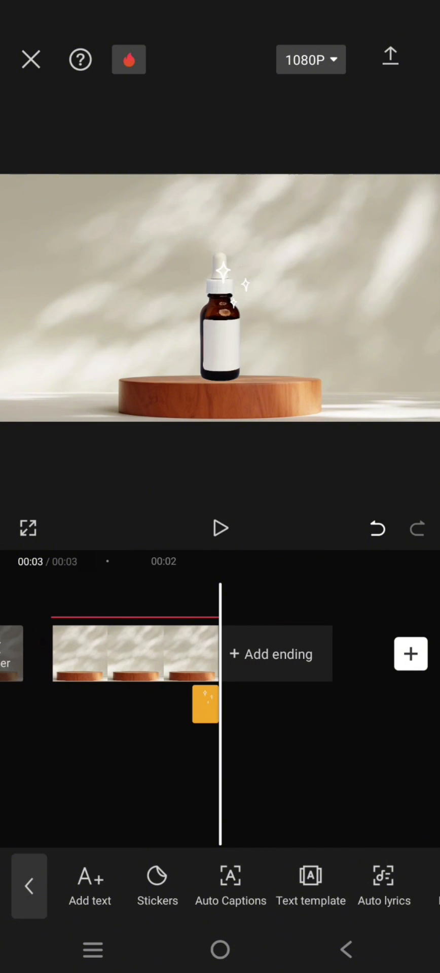